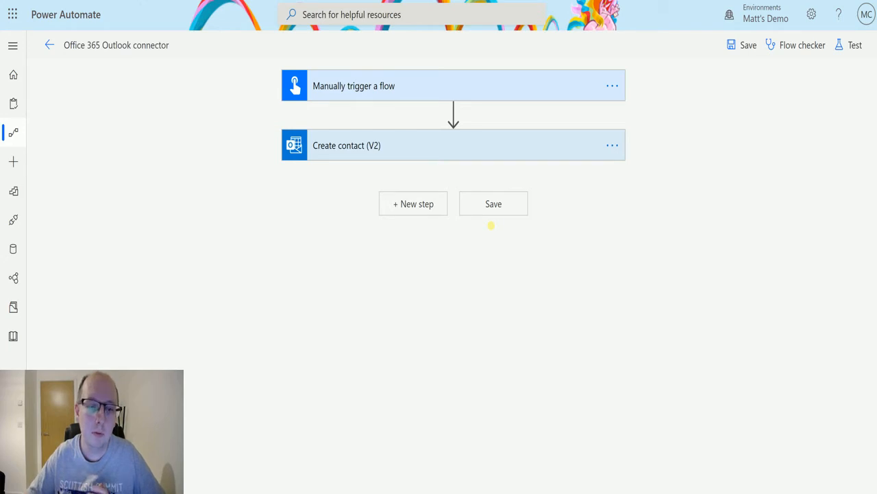
pyautogui.moveTo(400, 191)
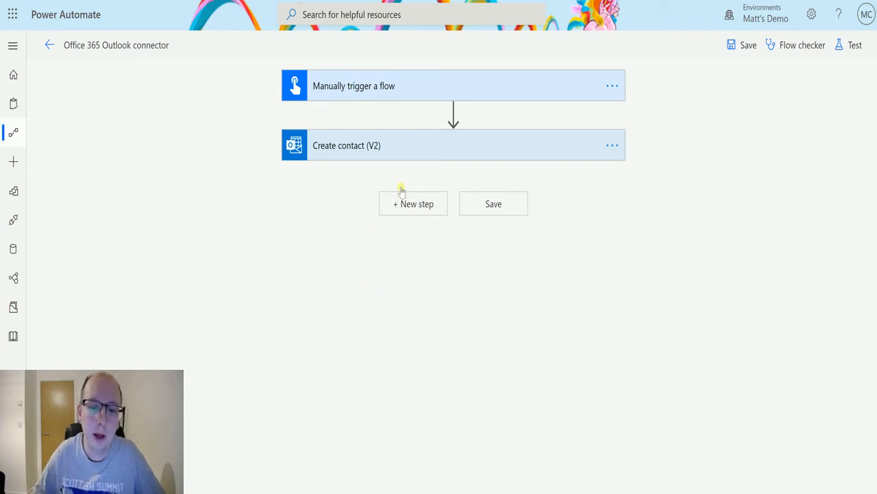
pyautogui.moveTo(255, 192)
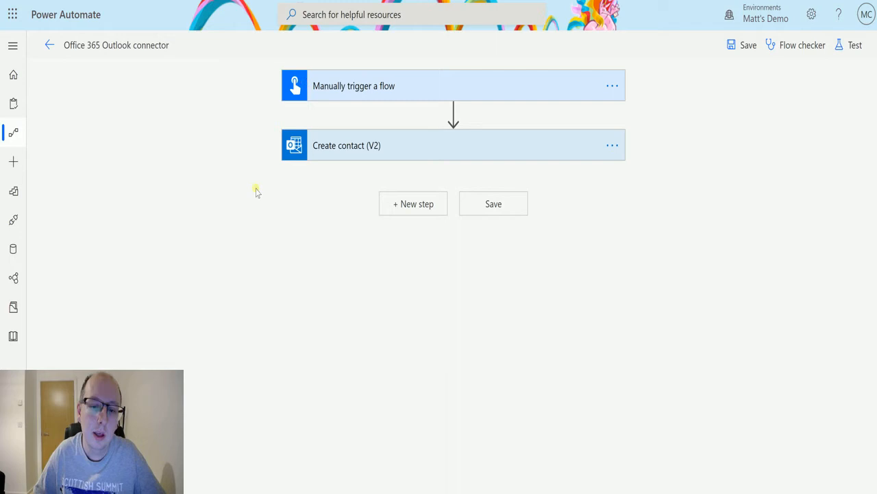
# Review the Create contact (V2) step, then add an Office 365 Outlook Update contact (V2) action after it.
pyautogui.click(345, 145)
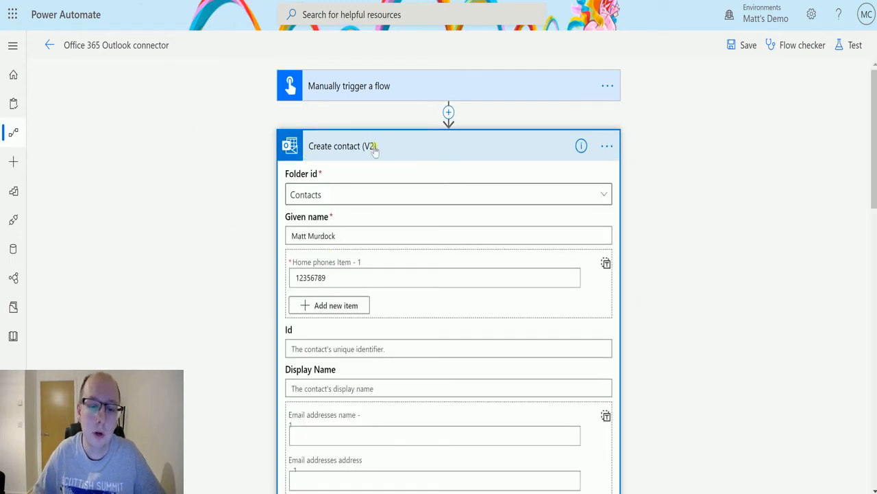
pyautogui.scroll(-3)
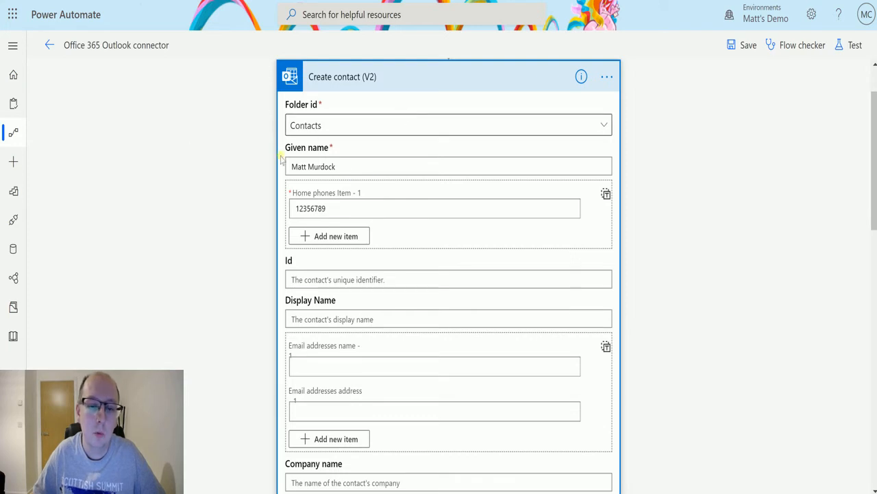
pyautogui.moveTo(283, 246)
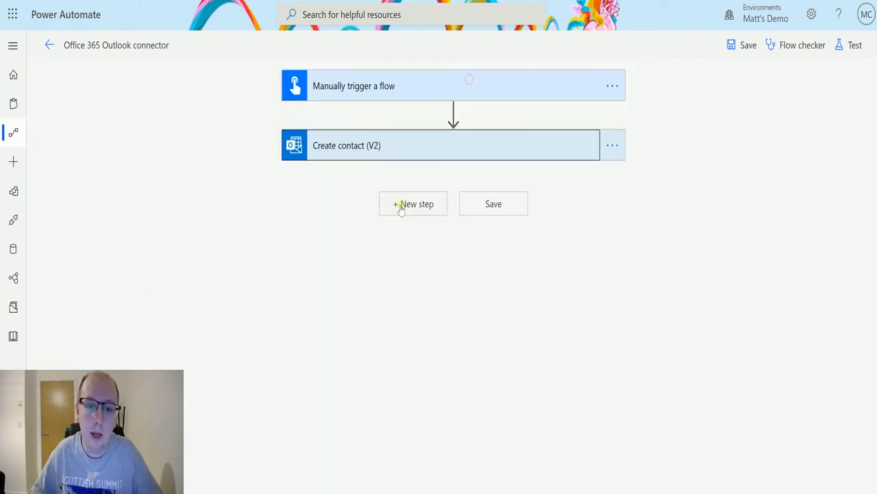
pyautogui.click(412, 203)
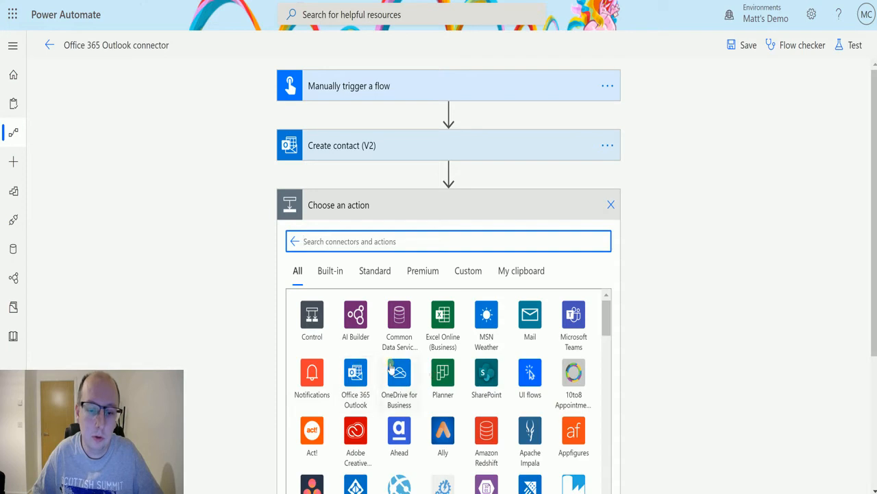
pyautogui.click(355, 378)
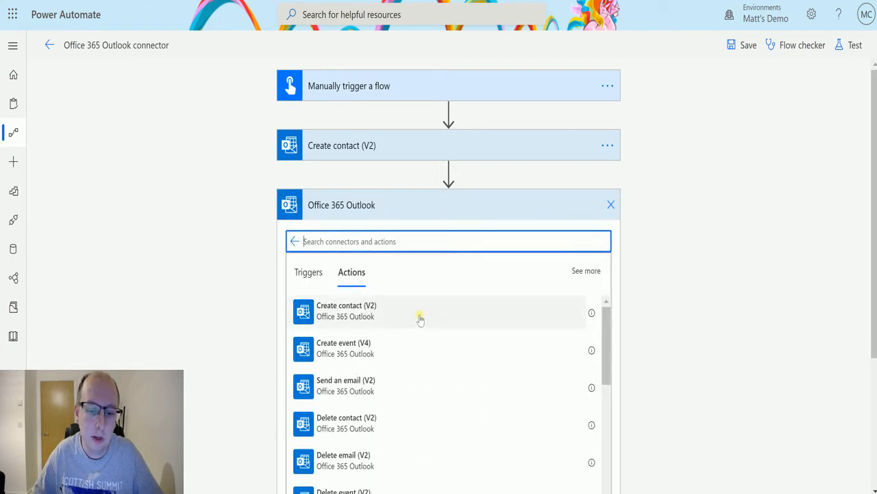
pyautogui.scroll(-3)
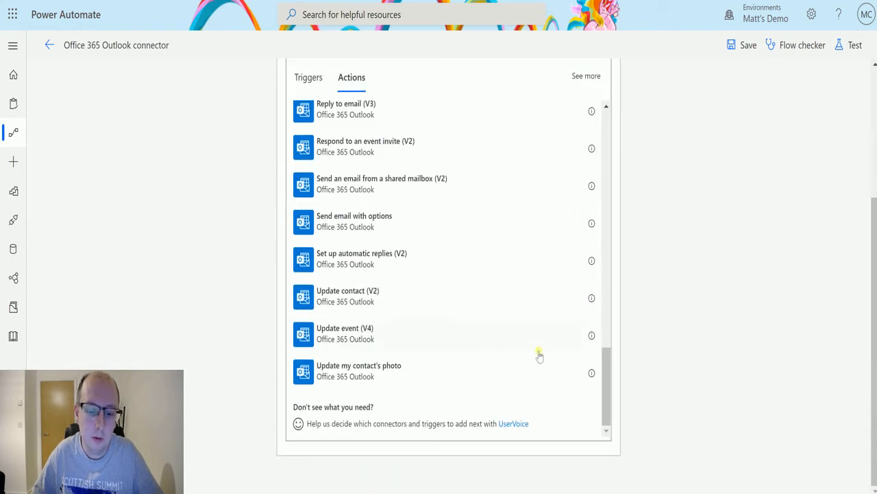
pyautogui.moveTo(396, 305)
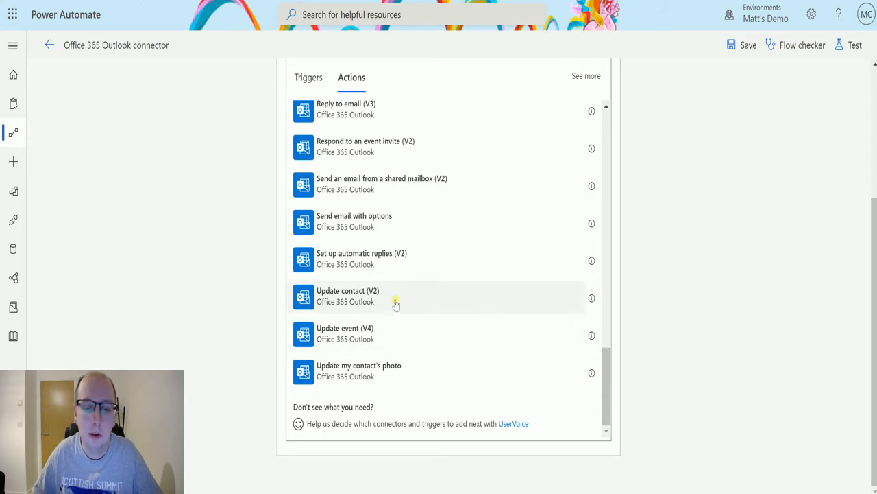
pyautogui.click(348, 297)
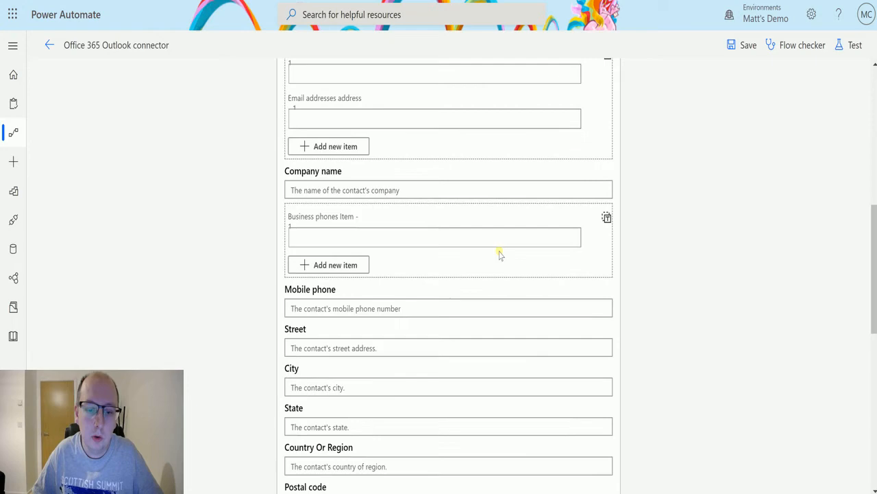
pyautogui.scroll(3)
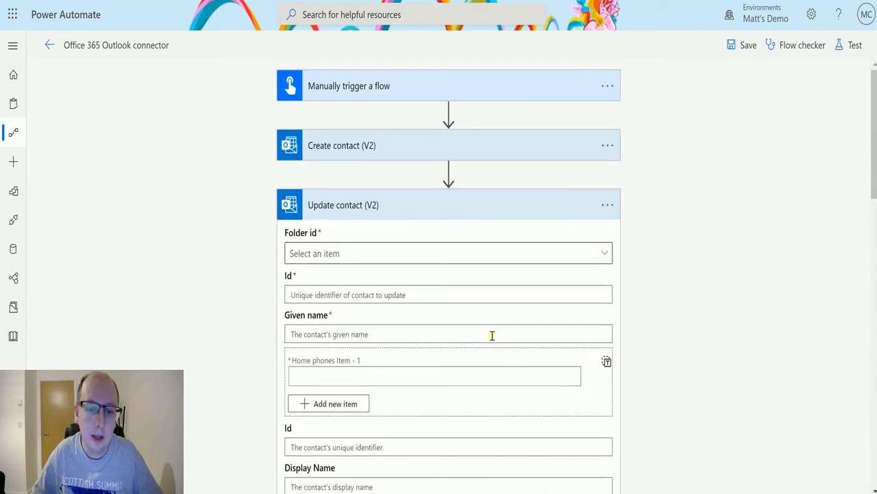
pyautogui.scroll(-3)
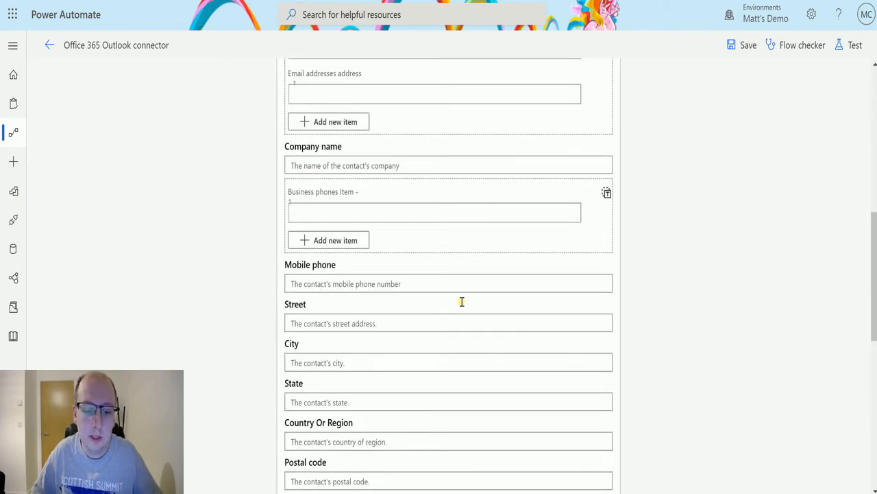
pyautogui.scroll(-3)
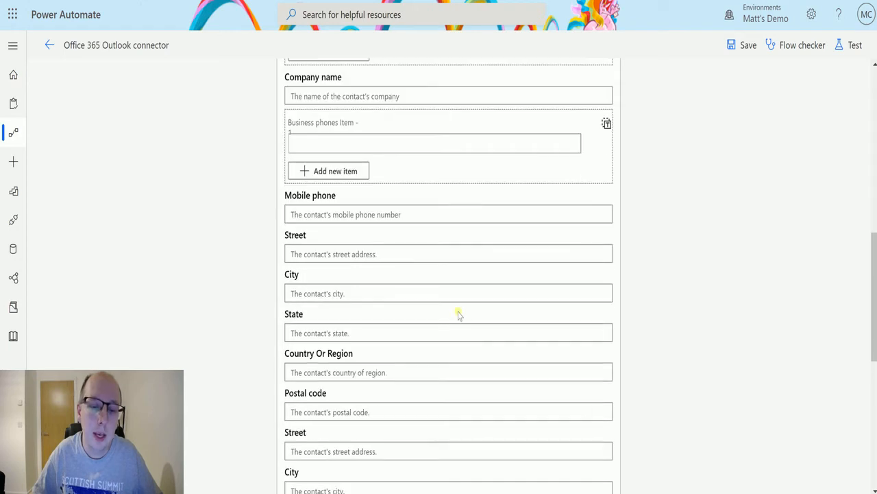
pyautogui.scroll(-3)
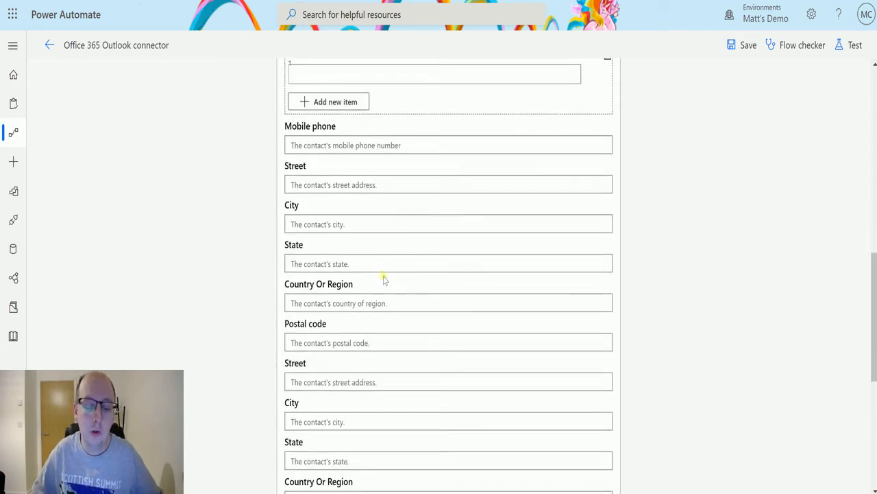
pyautogui.moveTo(375, 284)
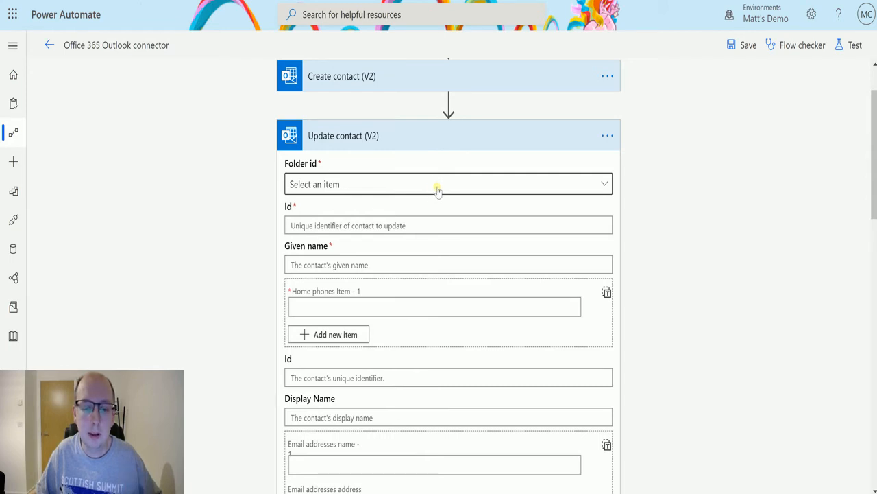
# Set Folder id to Contacts and Id to the Create contact (V2) Id output.
pyautogui.click(448, 183)
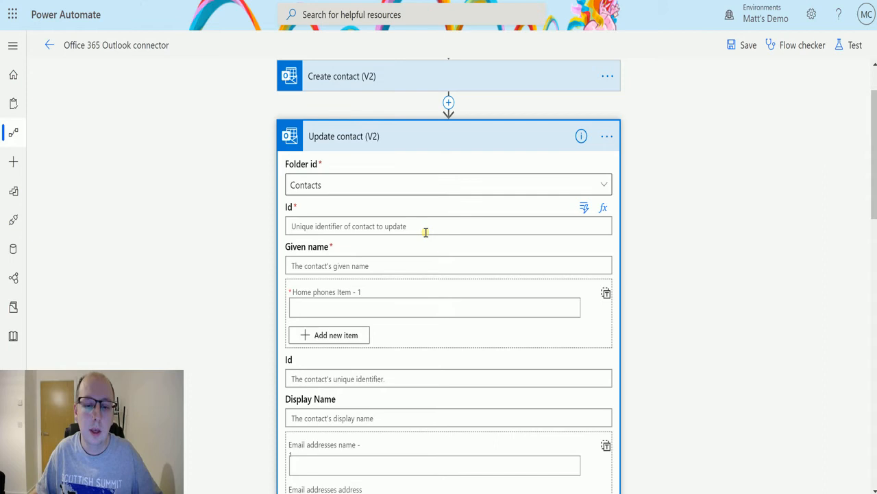
pyautogui.click(450, 226)
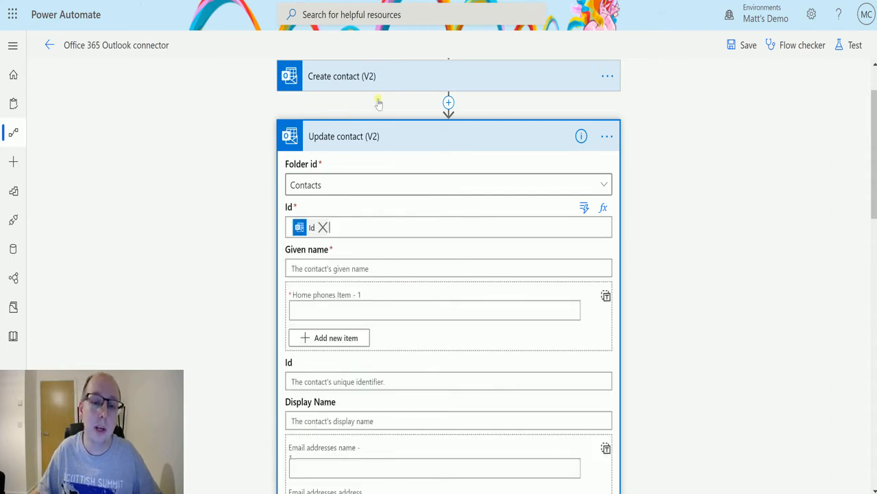
pyautogui.moveTo(430, 122)
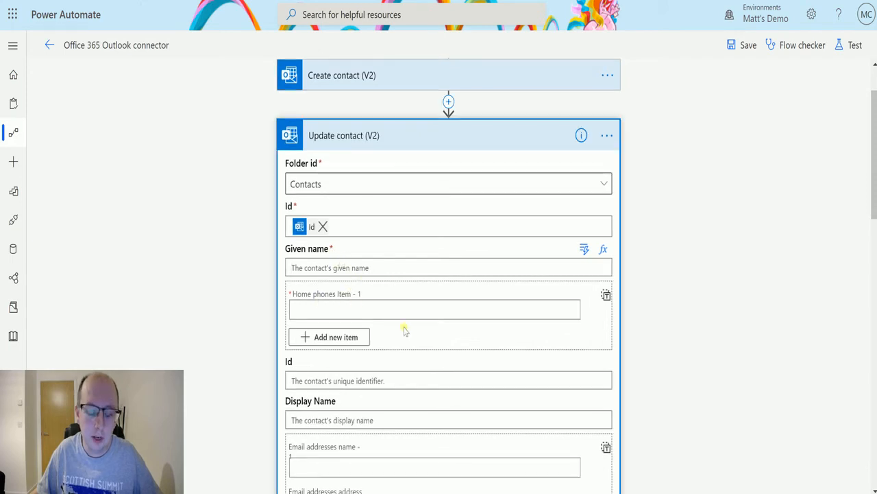
pyautogui.click(448, 268)
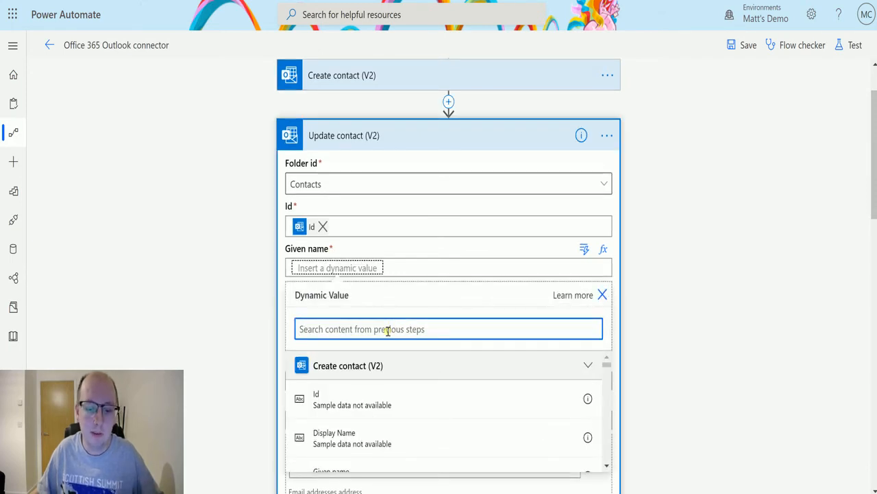
pyautogui.write('given')
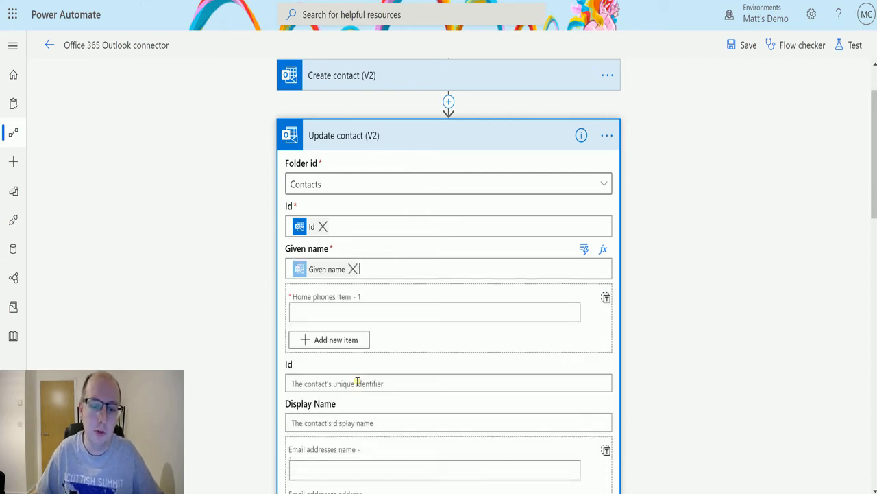
pyautogui.click(434, 312)
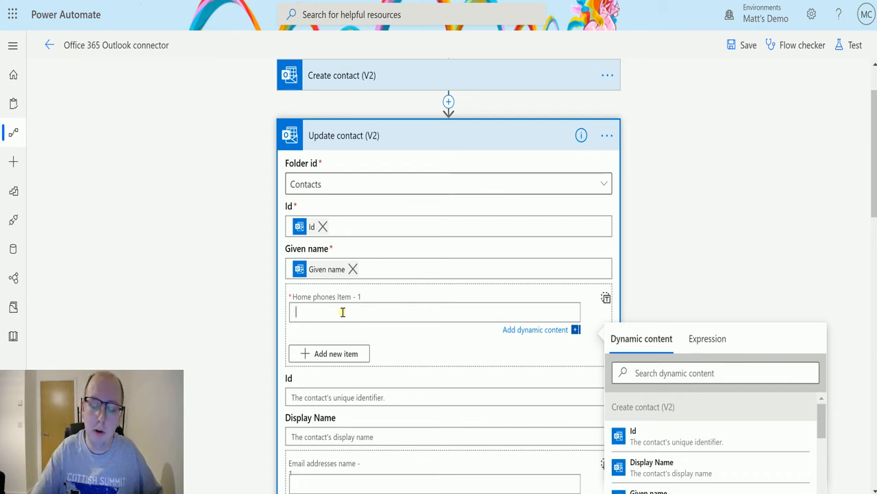
pyautogui.write('00000')
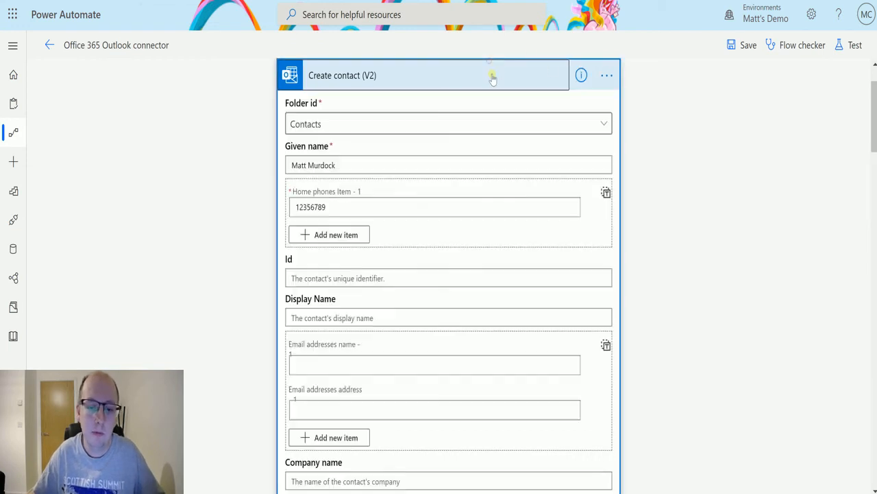
pyautogui.moveTo(445, 79)
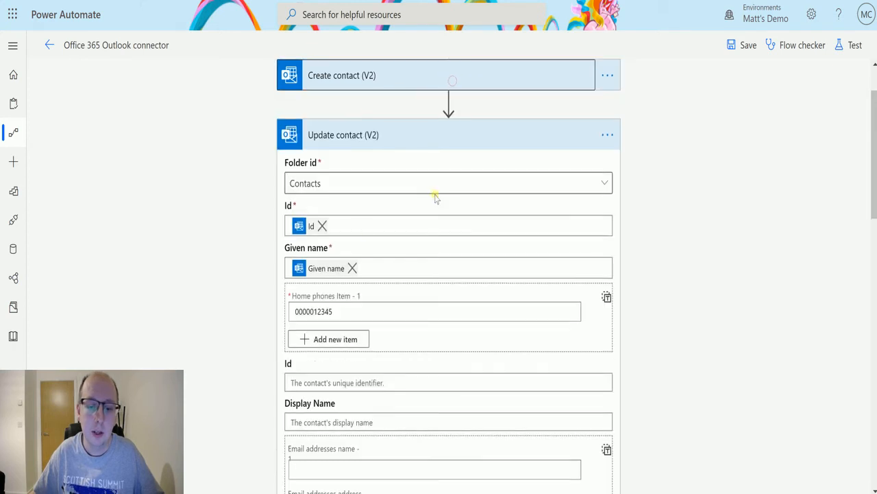
pyautogui.moveTo(222, 450)
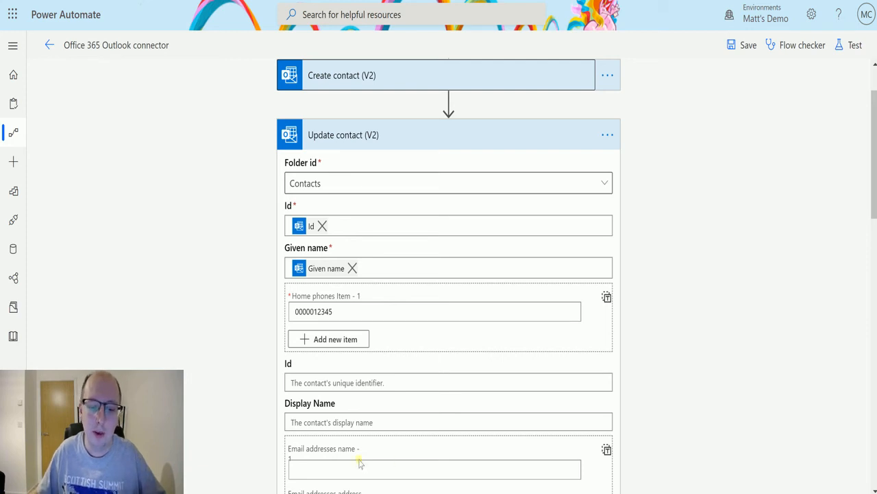
pyautogui.scroll(-3)
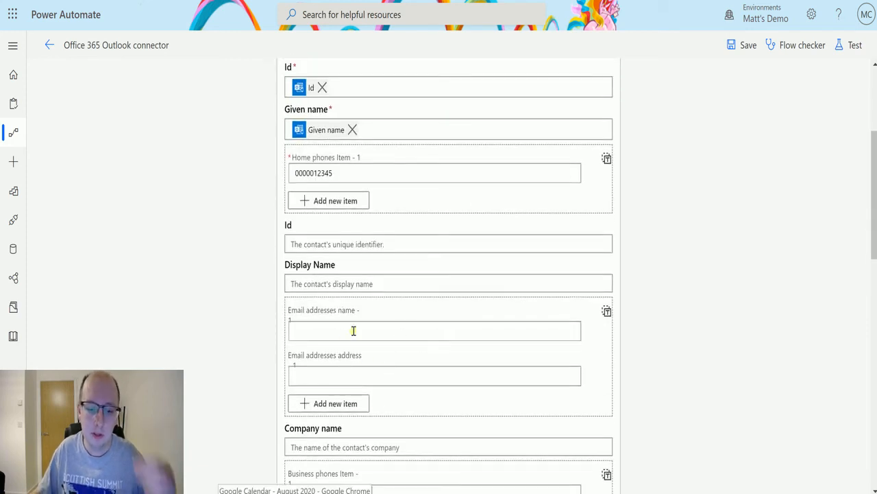
pyautogui.write('M')
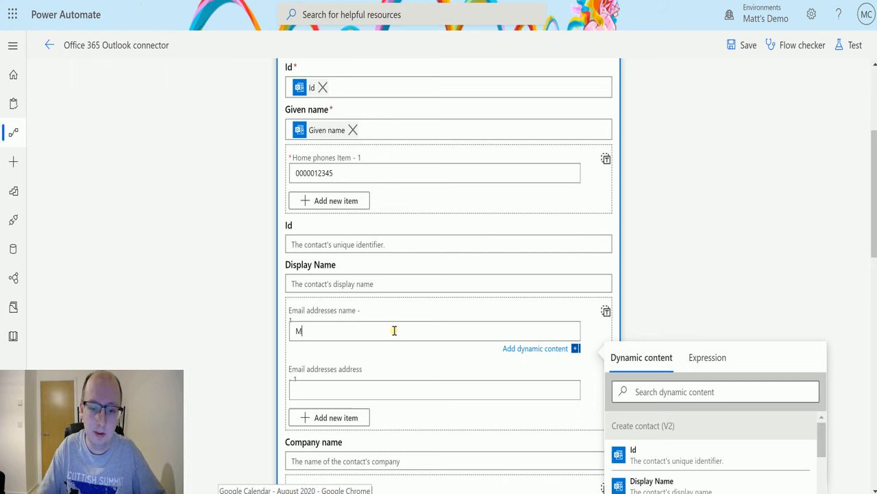
pyautogui.write('att')
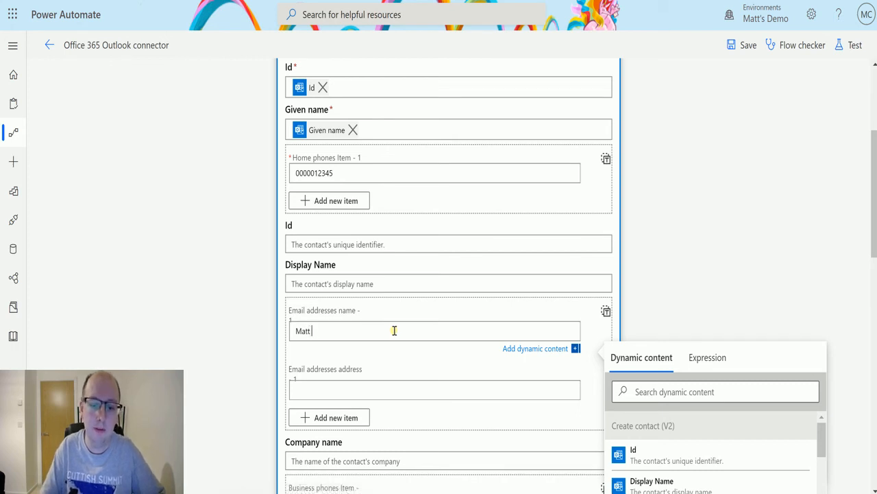
pyautogui.write('Murdock')
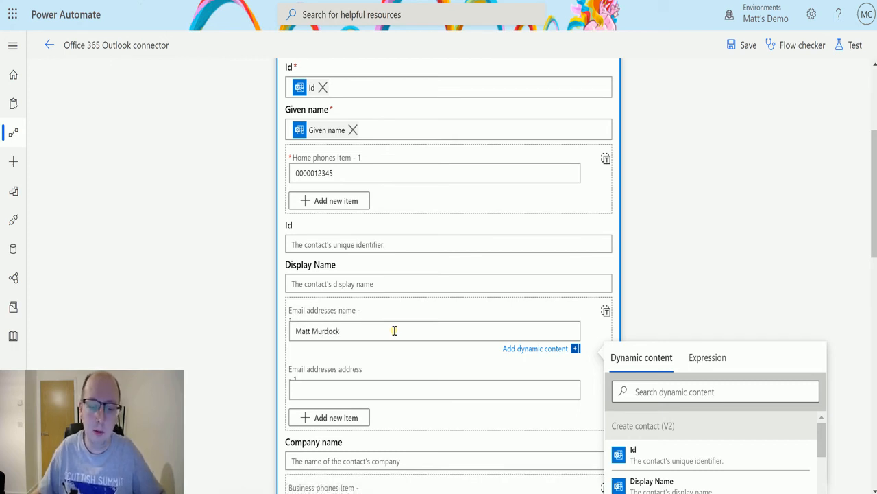
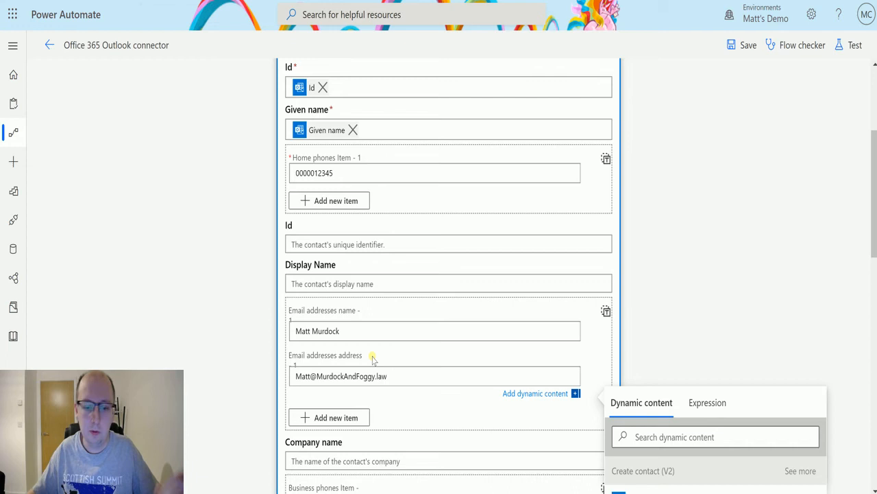
pyautogui.moveTo(542, 280)
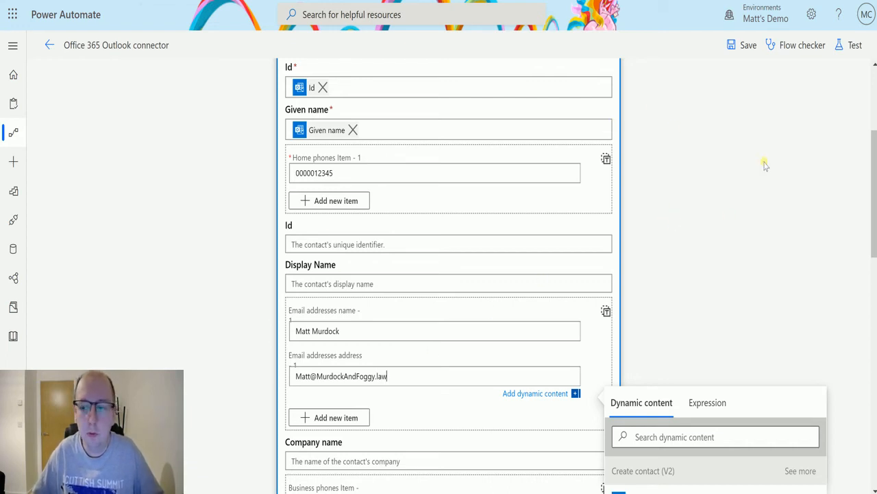
pyautogui.click(765, 164)
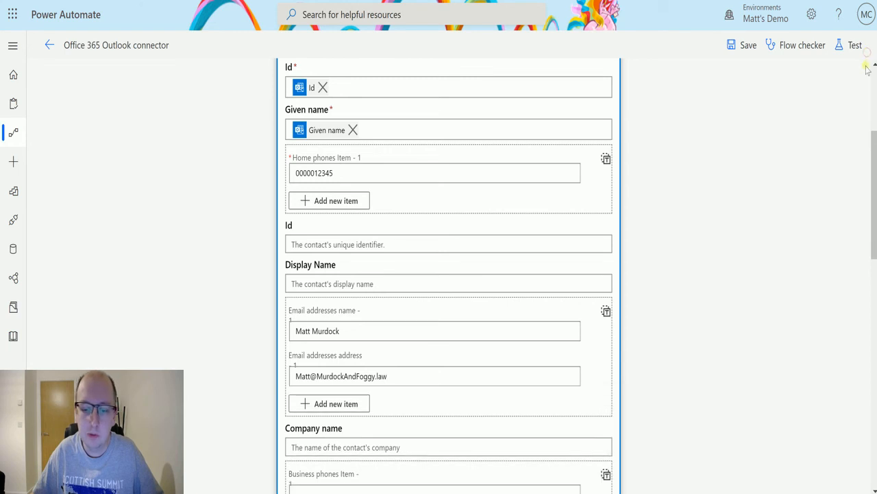
# Save the flow and run a test with 'I'll perform the trigger action'.
pyautogui.click(856, 44)
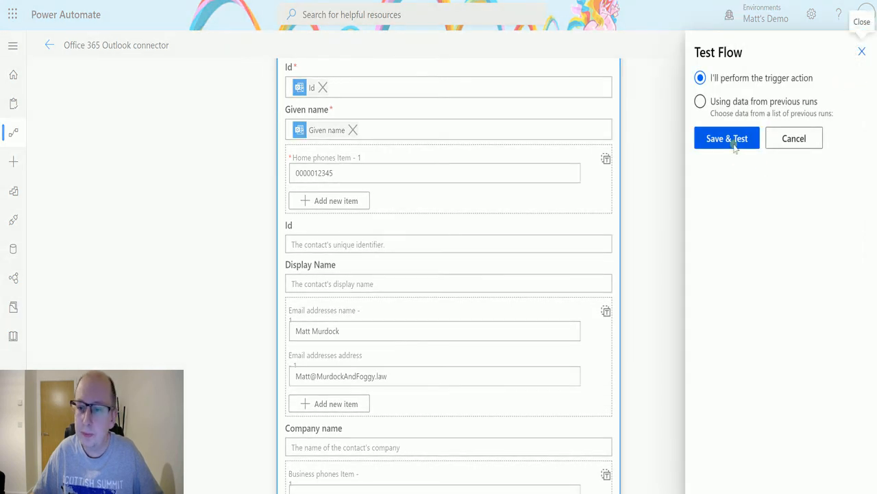
pyautogui.click(727, 137)
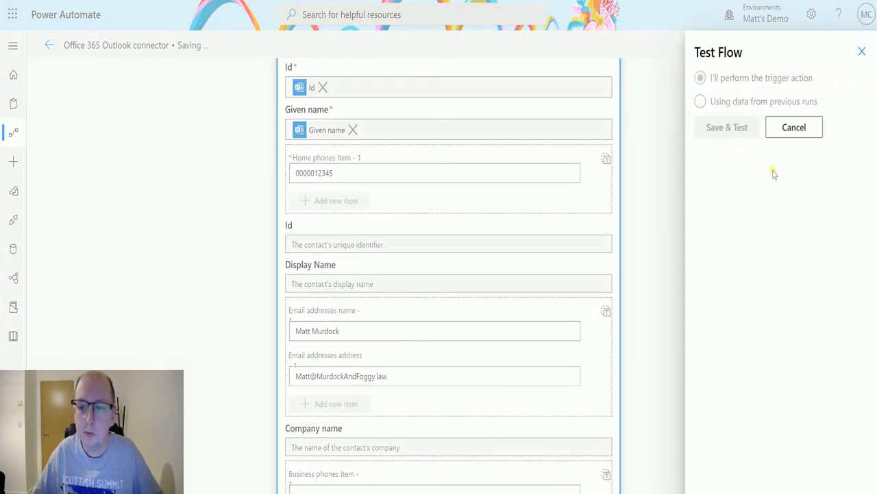
pyautogui.moveTo(718, 305)
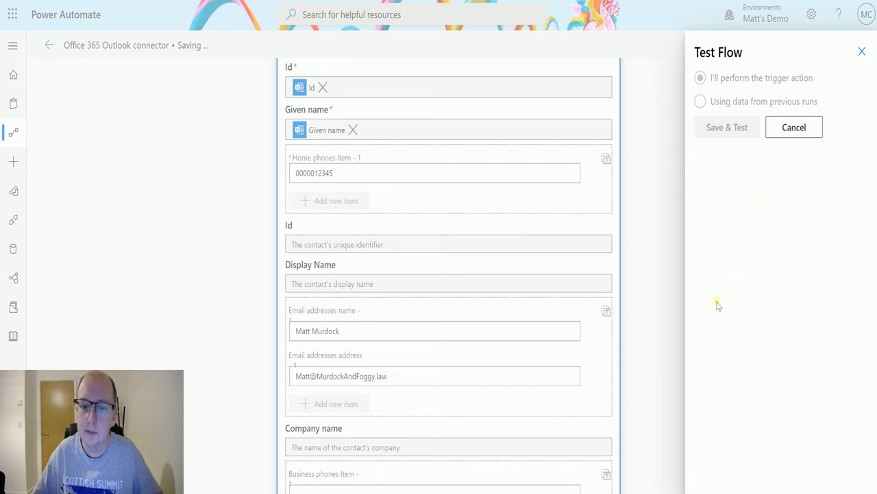
pyautogui.moveTo(716, 287)
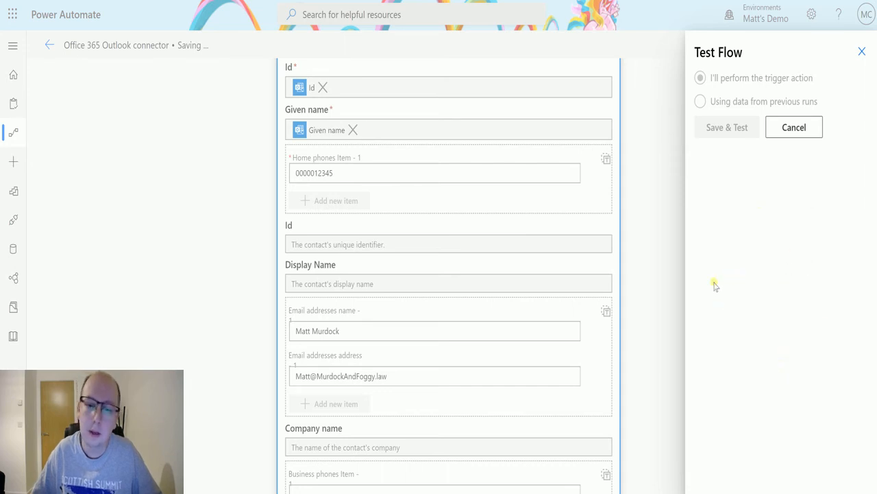
pyautogui.click(727, 126)
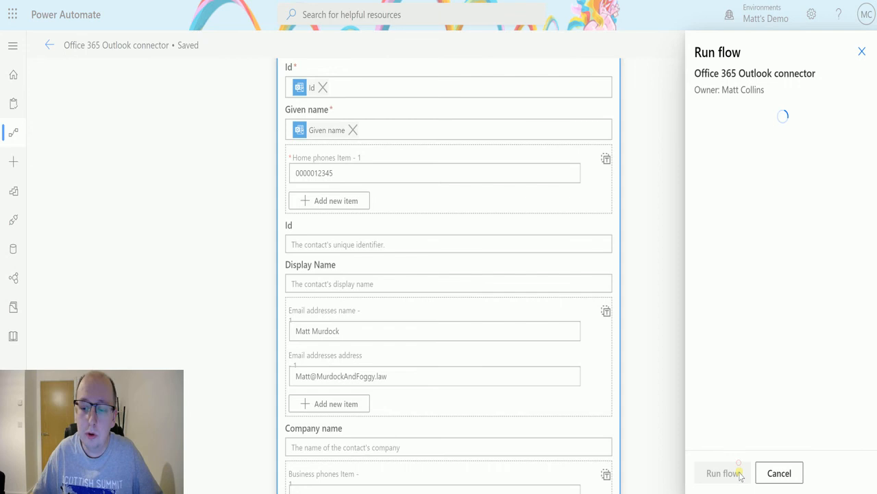
pyautogui.click(721, 472)
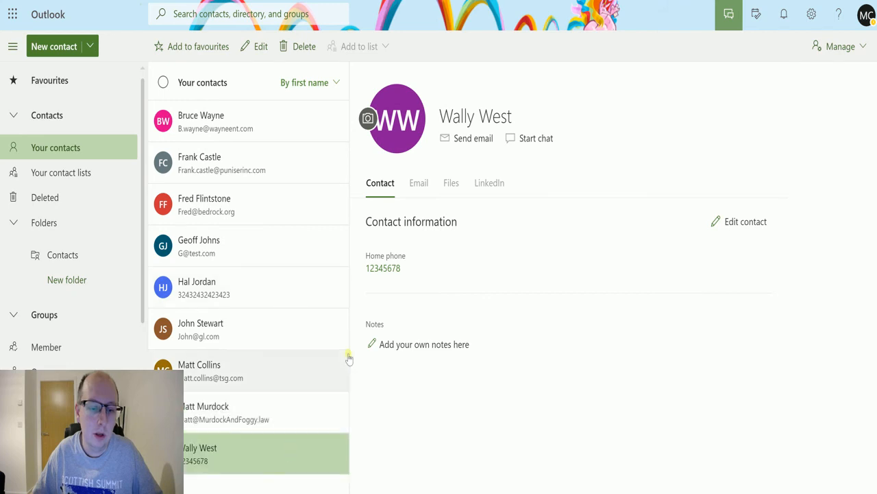
pyautogui.click(219, 412)
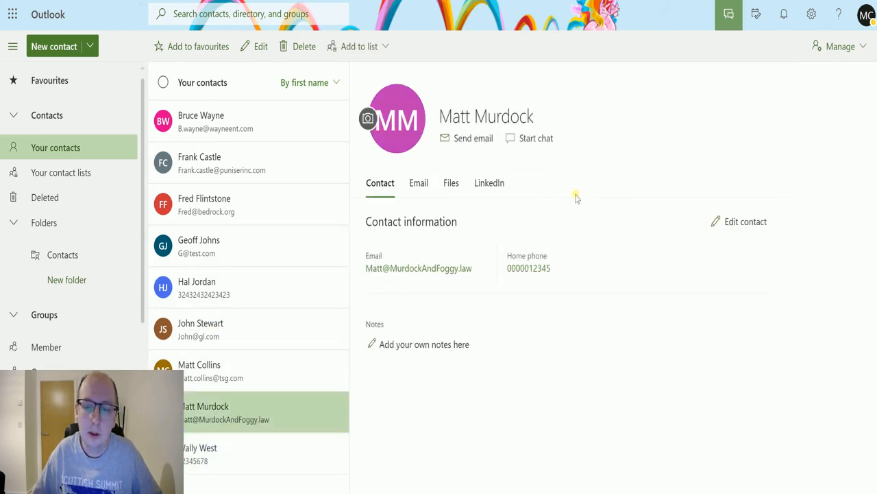
pyautogui.moveTo(419, 267)
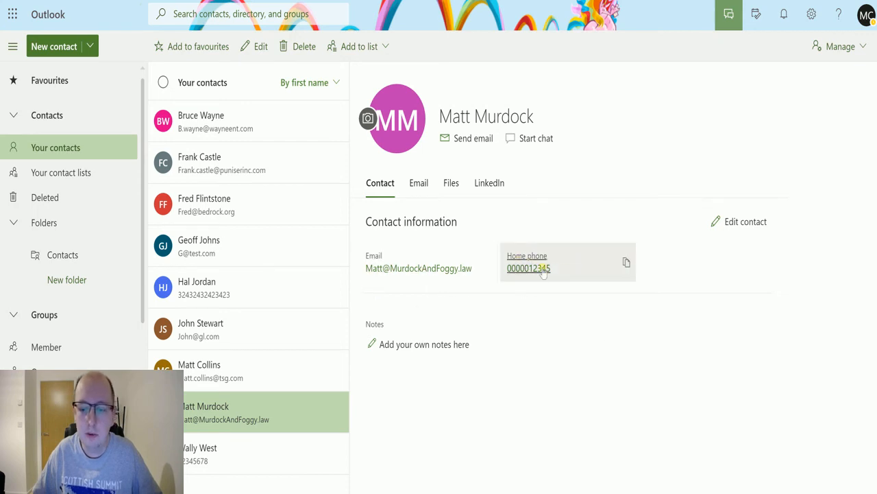
pyautogui.moveTo(665, 281)
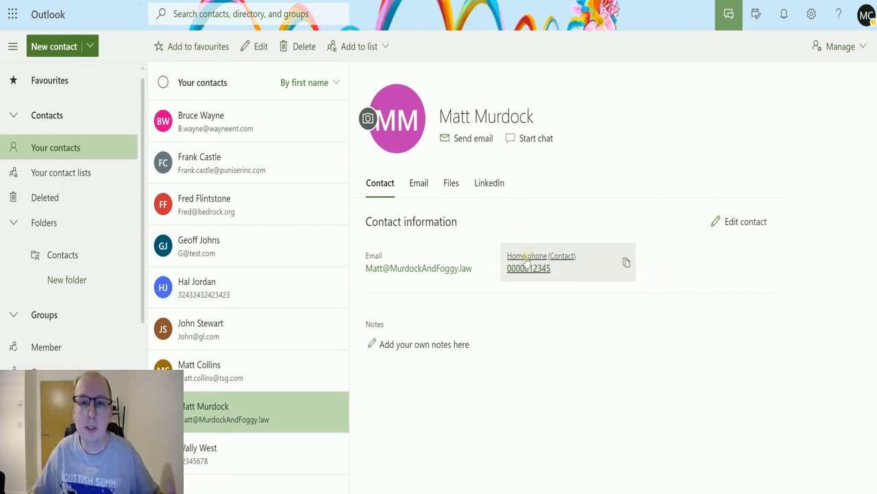
pyautogui.moveTo(368, 208)
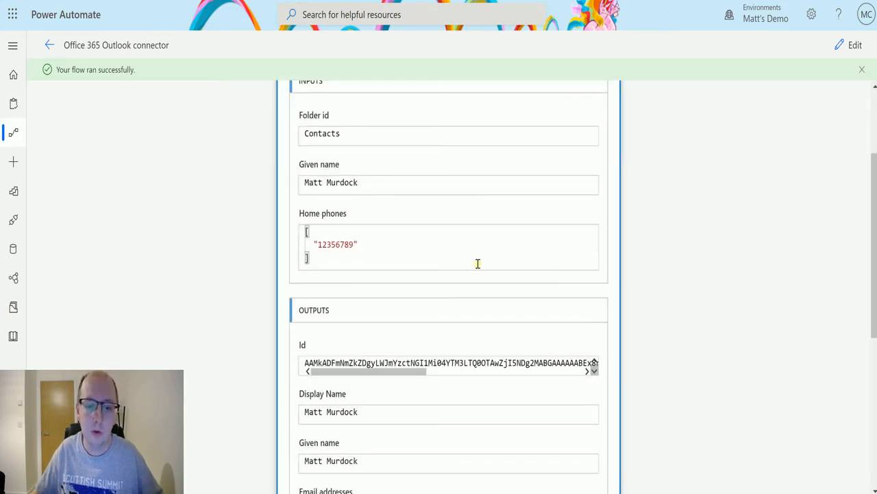
# Scroll the run history from the Create contact outputs down to the completed Update contact (V2) step.
pyautogui.scroll(-3)
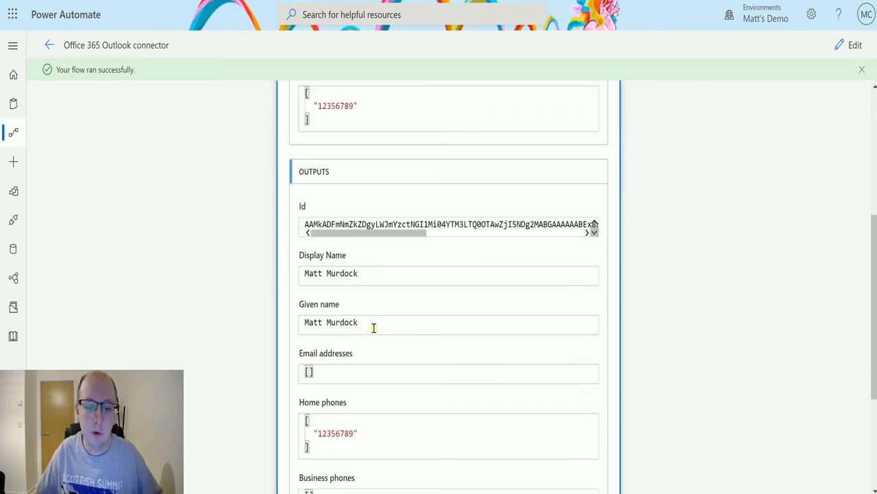
pyautogui.scroll(-3)
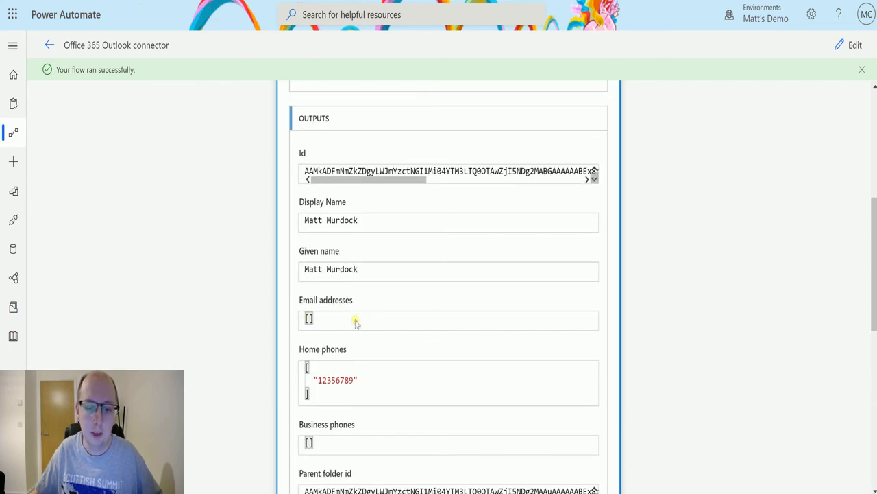
pyautogui.scroll(-3)
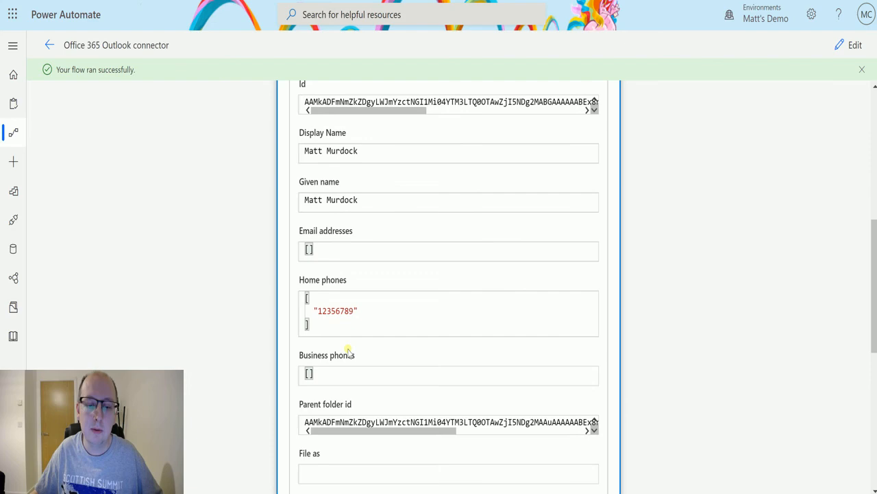
pyautogui.scroll(-3)
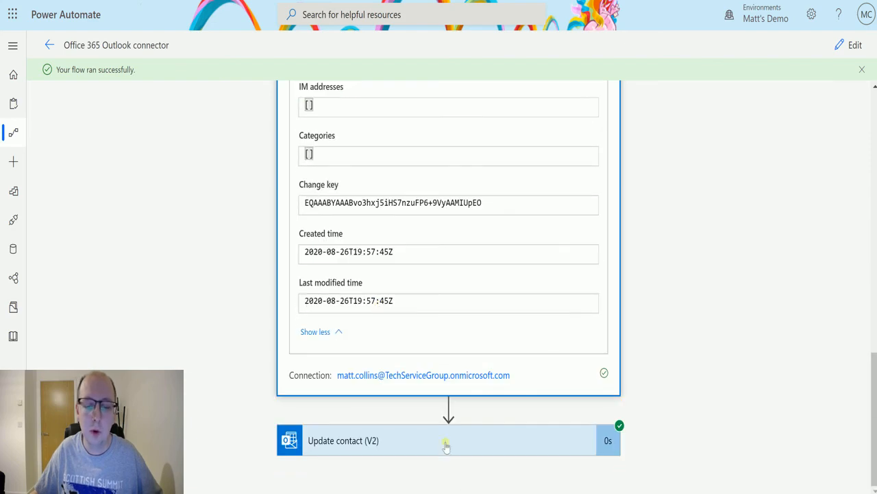